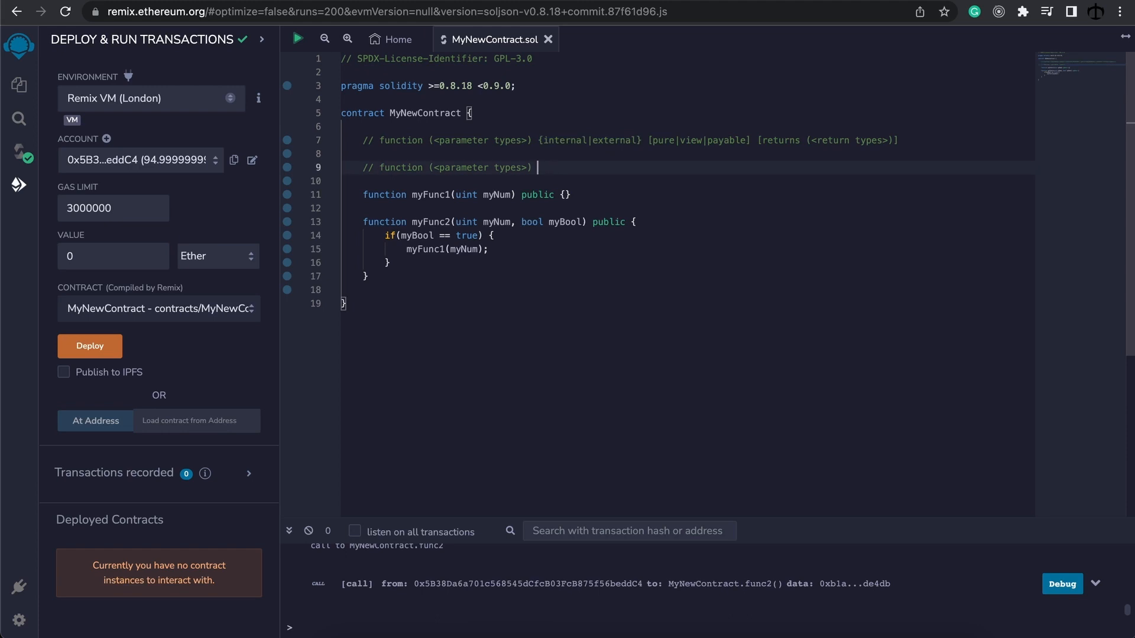
- Finish the comment with {internal|external} and duplicate the function into empty public myFunc1–myFunc4
{"action": "type", "text": "{internal|external}"}
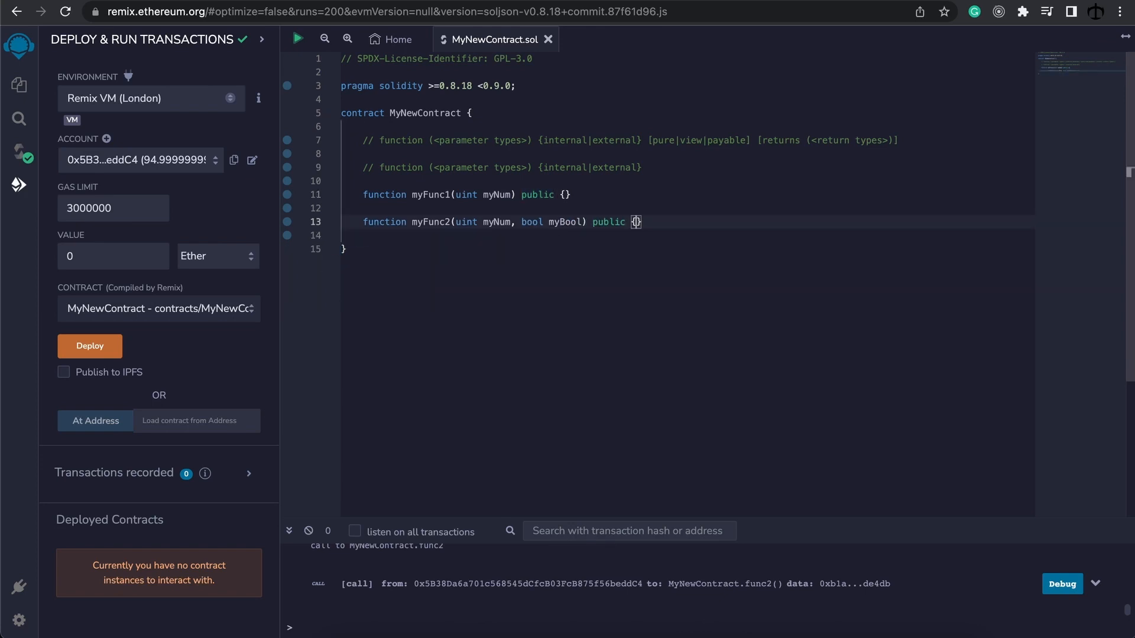
{"action": "left_click_drag", "start_coordinate": [514, 221], "coordinate": [562, 221]}
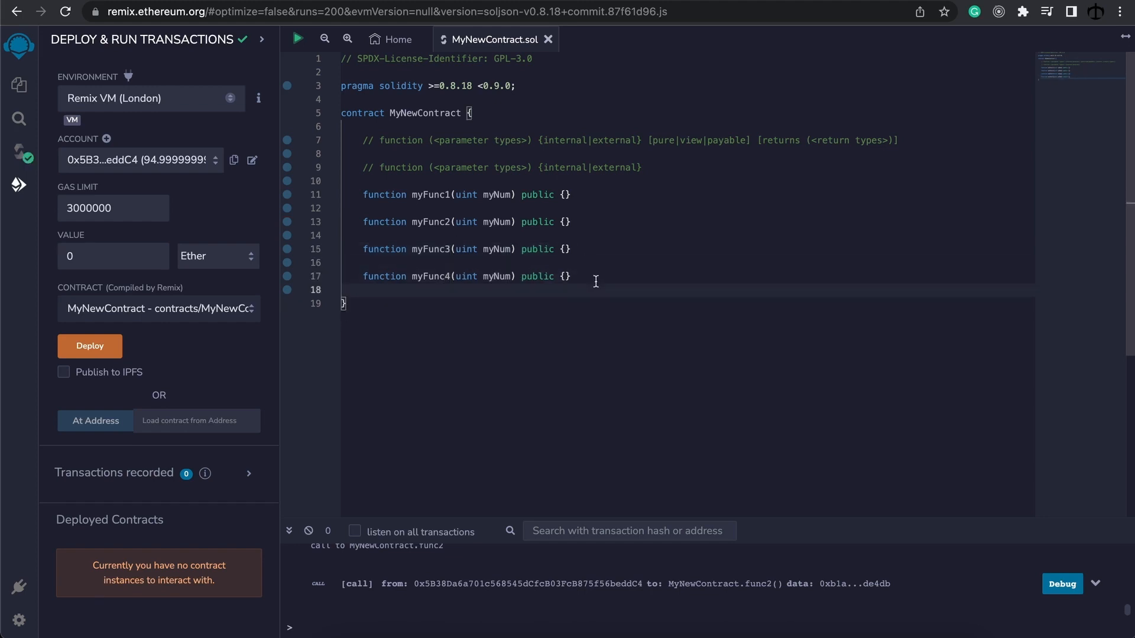
{"action": "left_click_drag", "start_coordinate": [364, 194], "coordinate": [571, 275]}
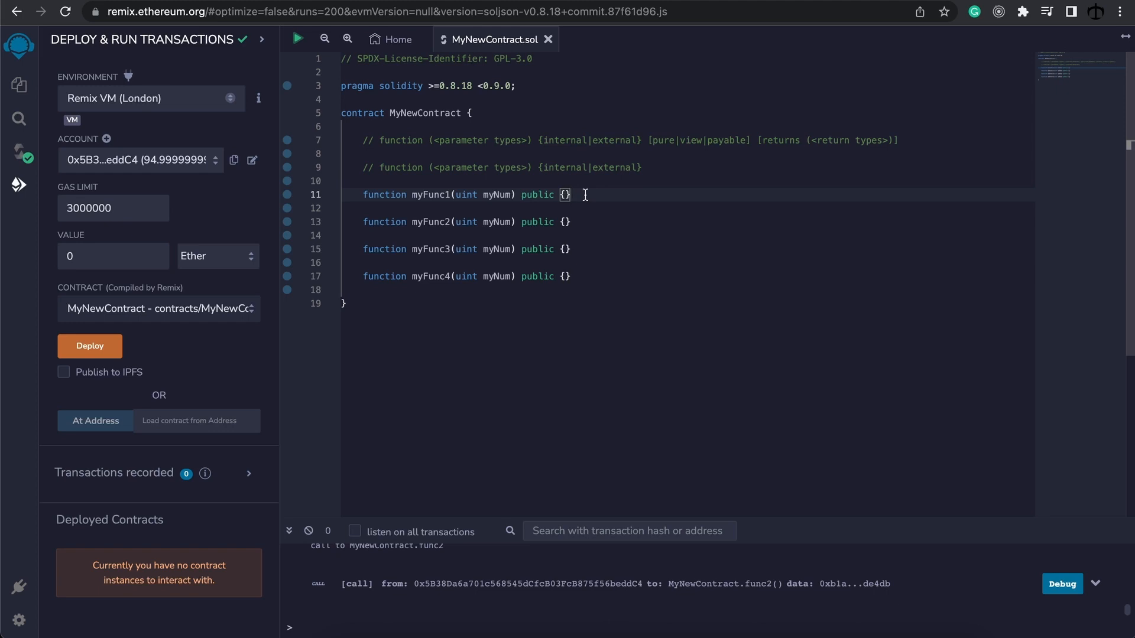
- Declare the state variable uint public myUint1 = 1; at the top of the contract
{"action": "type", "text": "uint"}
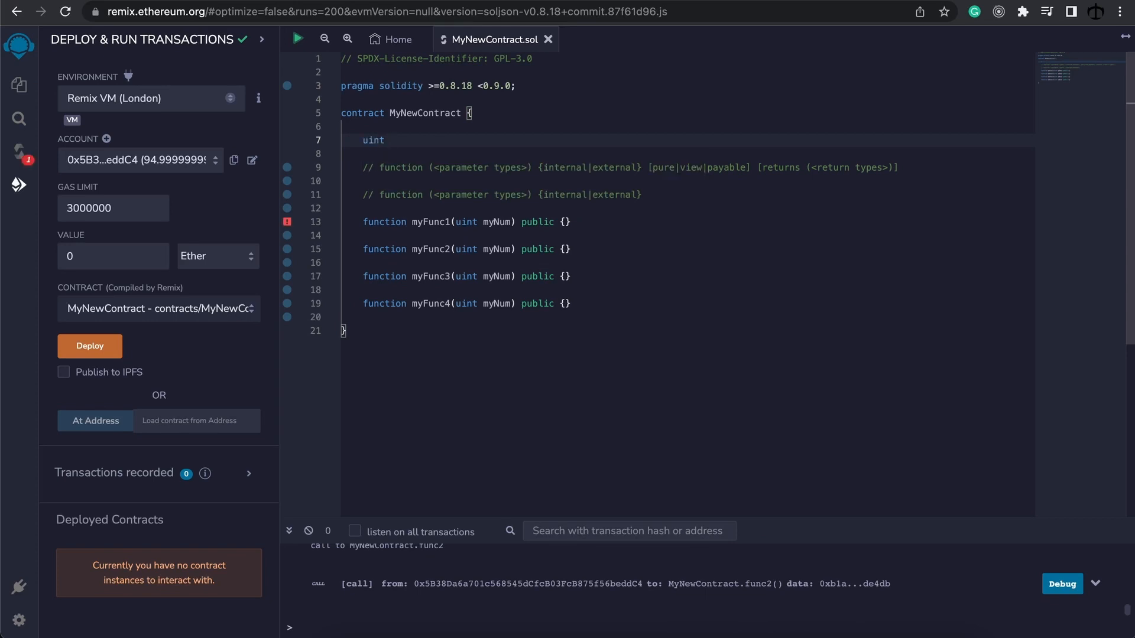
{"action": "type", "text": "myUint"}
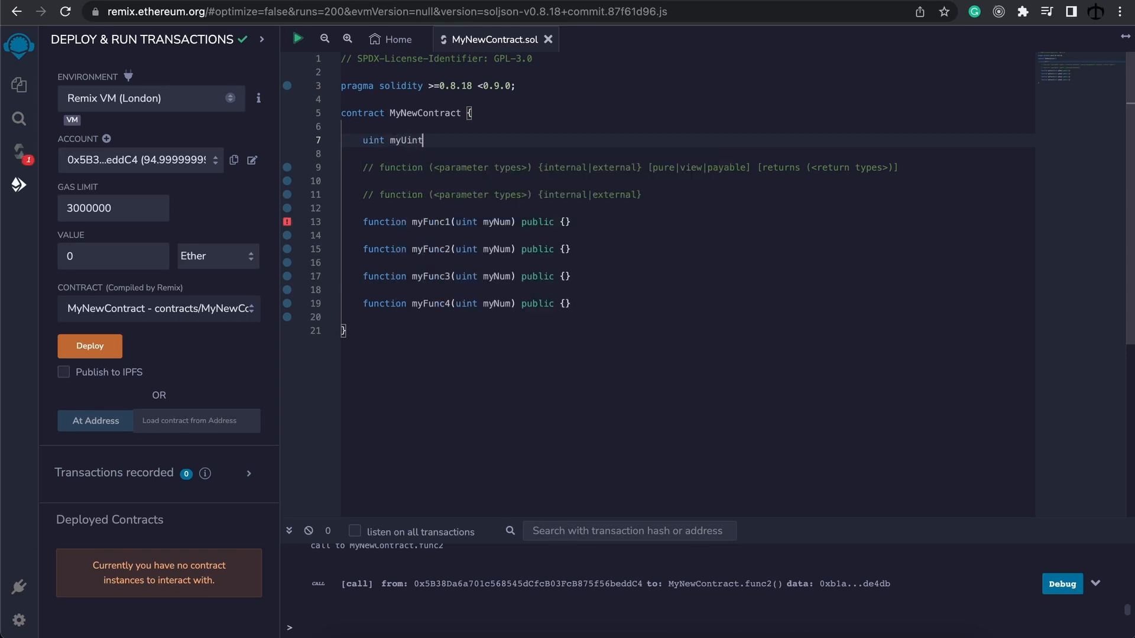
{"action": "type", "text": "1"}
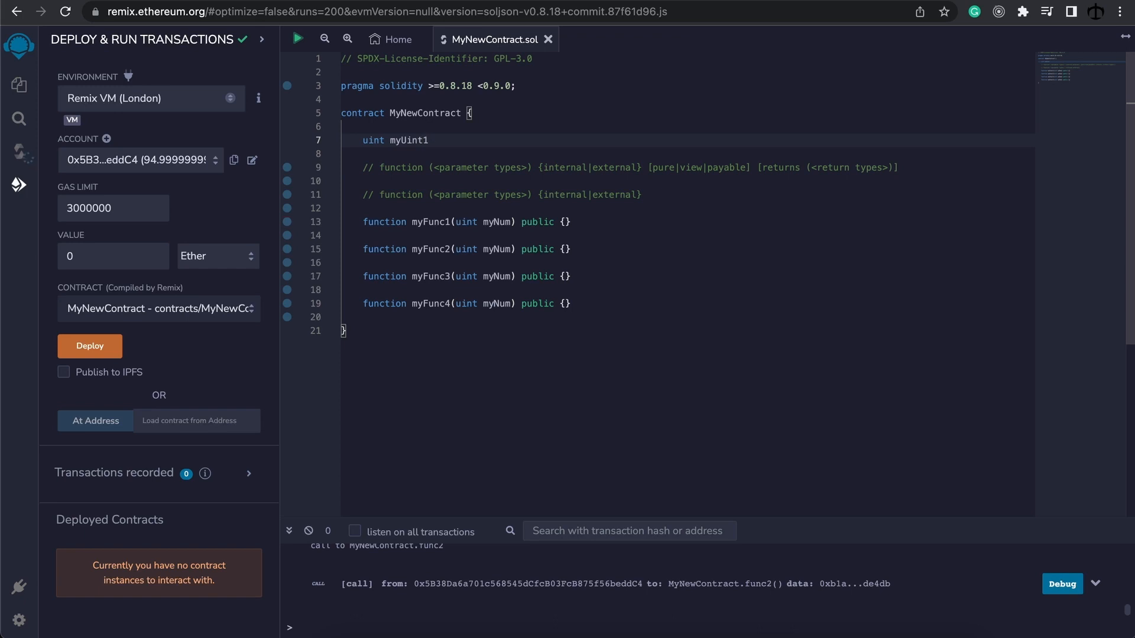
{"action": "type", "text": "= 1;"}
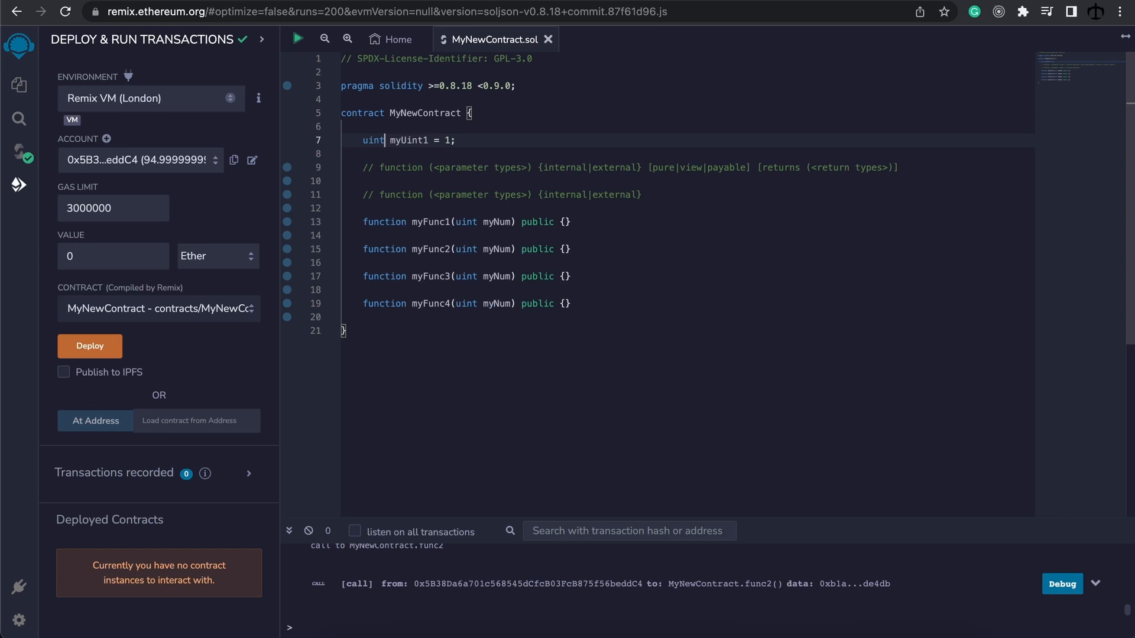
{"action": "type", "text": "pu"}
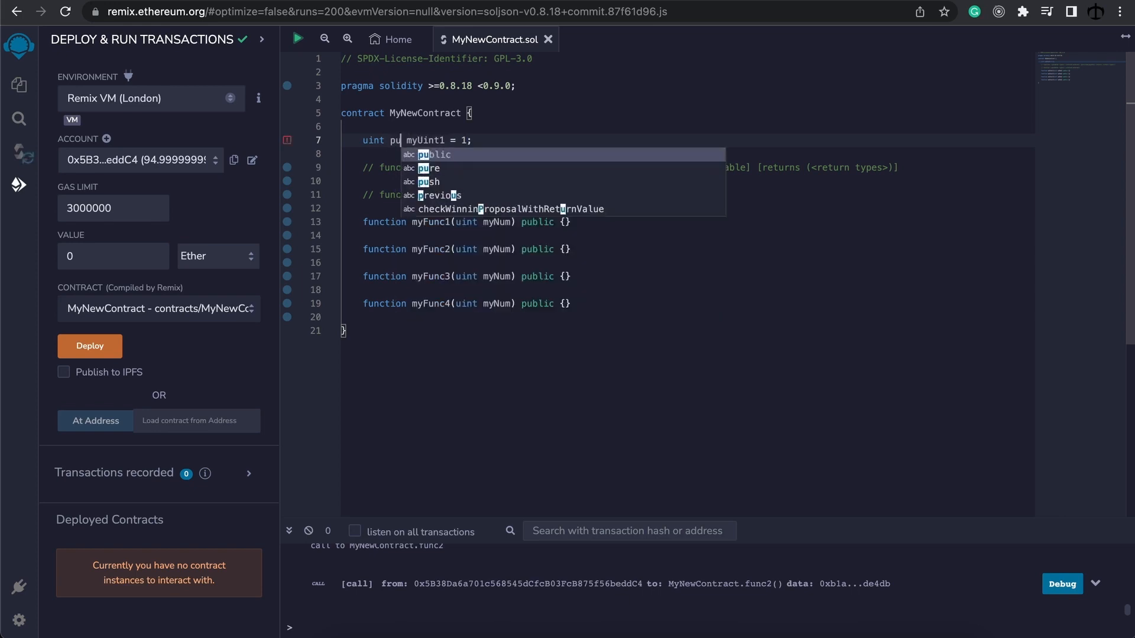
{"action": "key", "text": "Tab"}
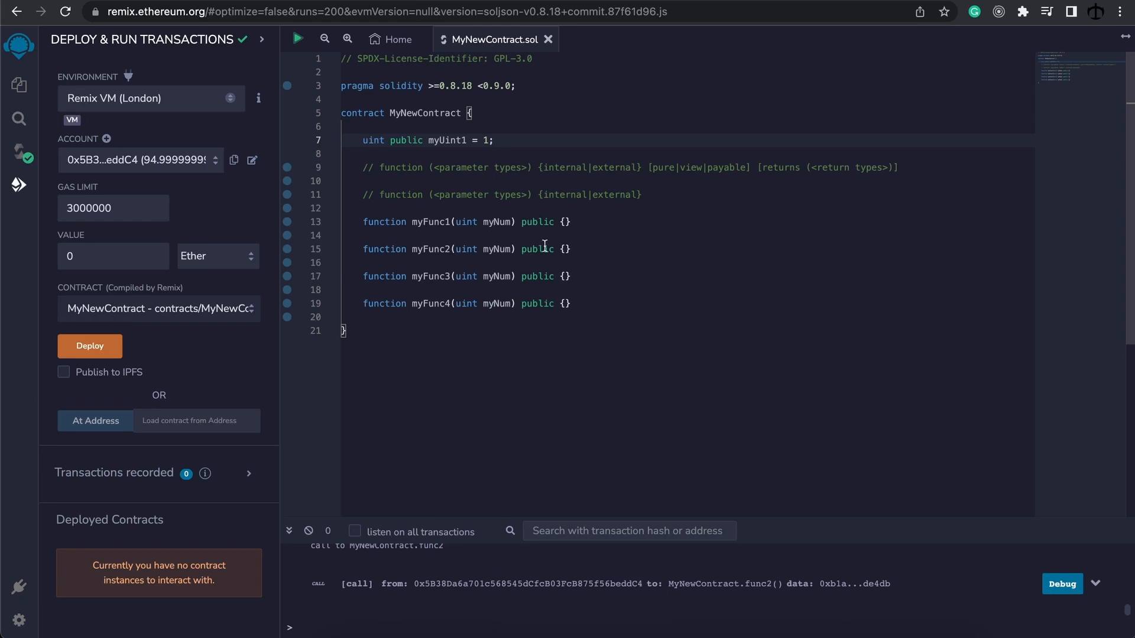
- Make myFunc2 private and add uint private myUint2 = 1; below myUint1
{"action": "type", "text": "private"}
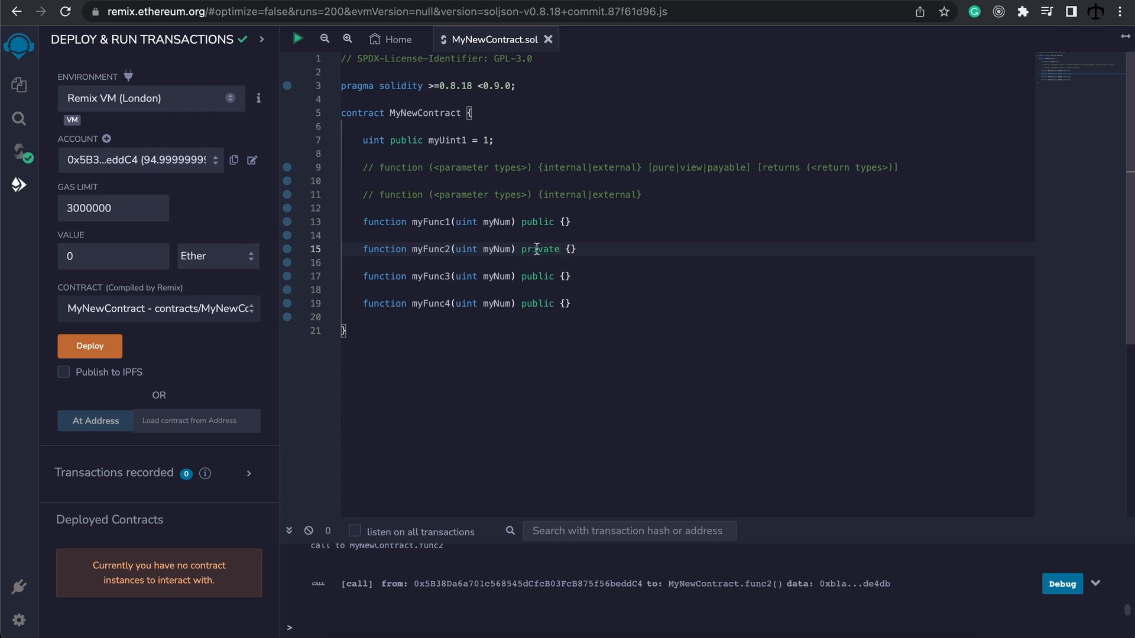
{"action": "double_click", "coordinate": [539, 248]}
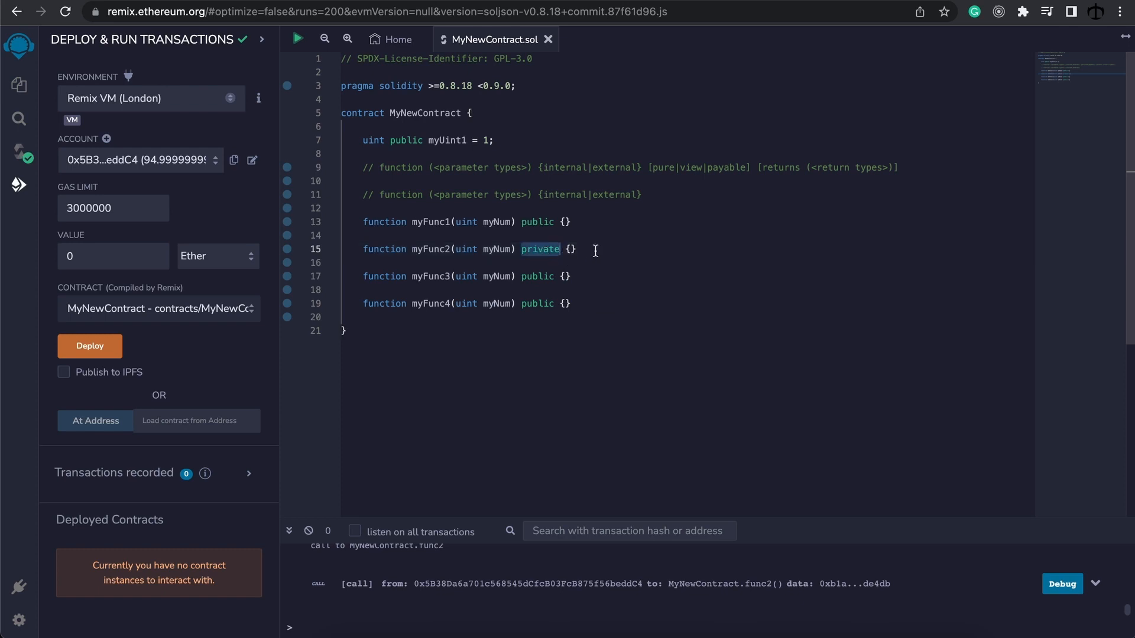
{"action": "left_click", "coordinate": [595, 250]}
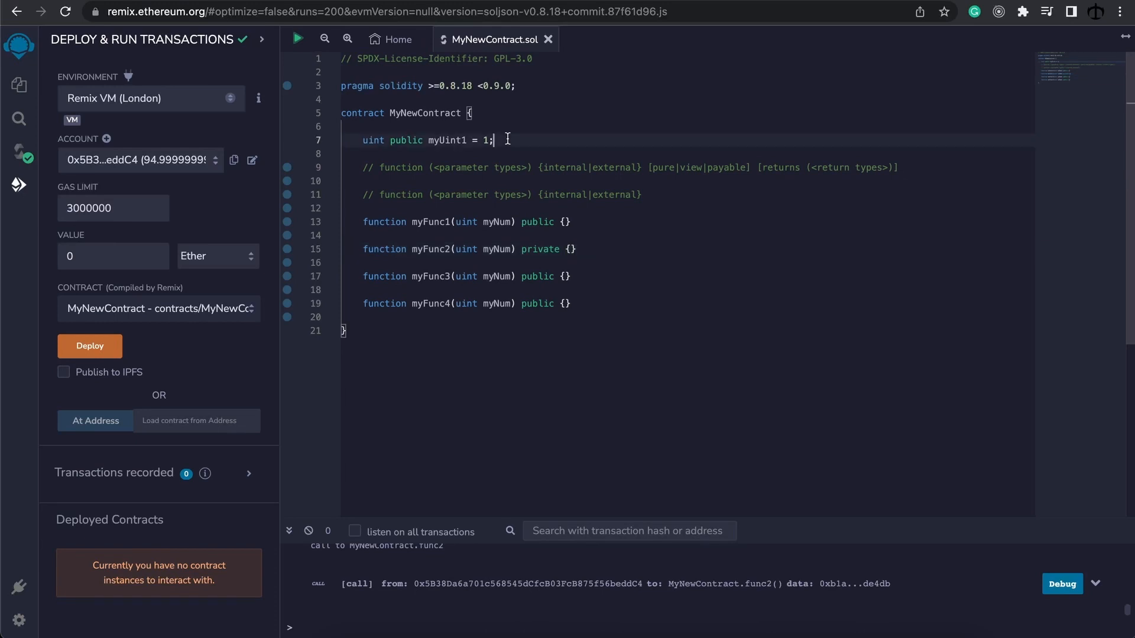
{"action": "type", "text": "uint private myUint2 = 1;"}
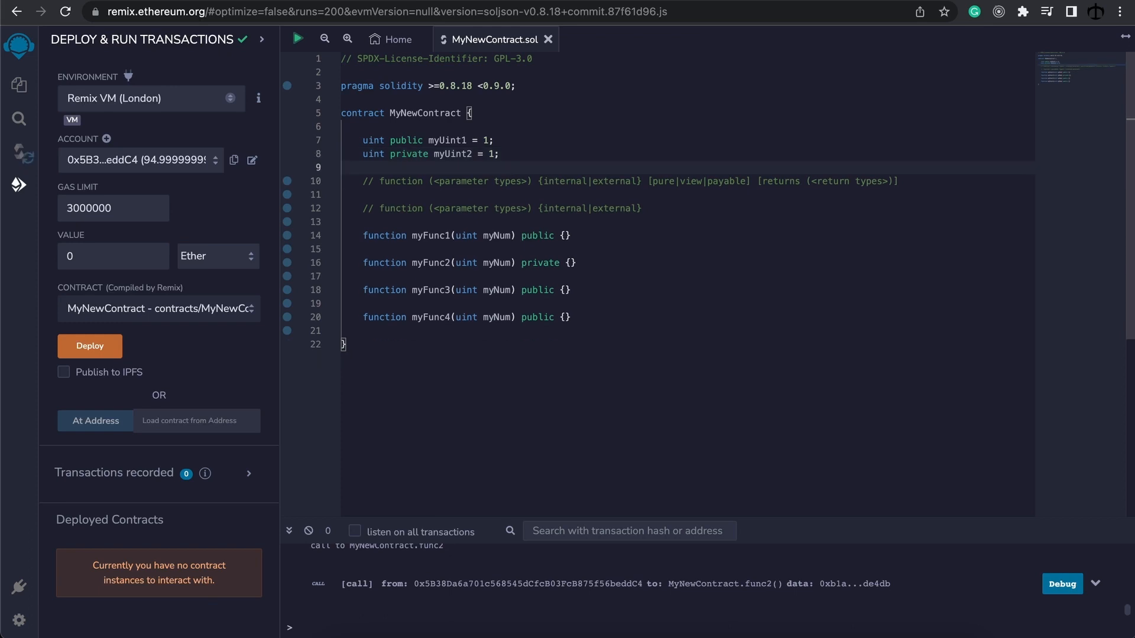
{"action": "left_click", "coordinate": [503, 154]}
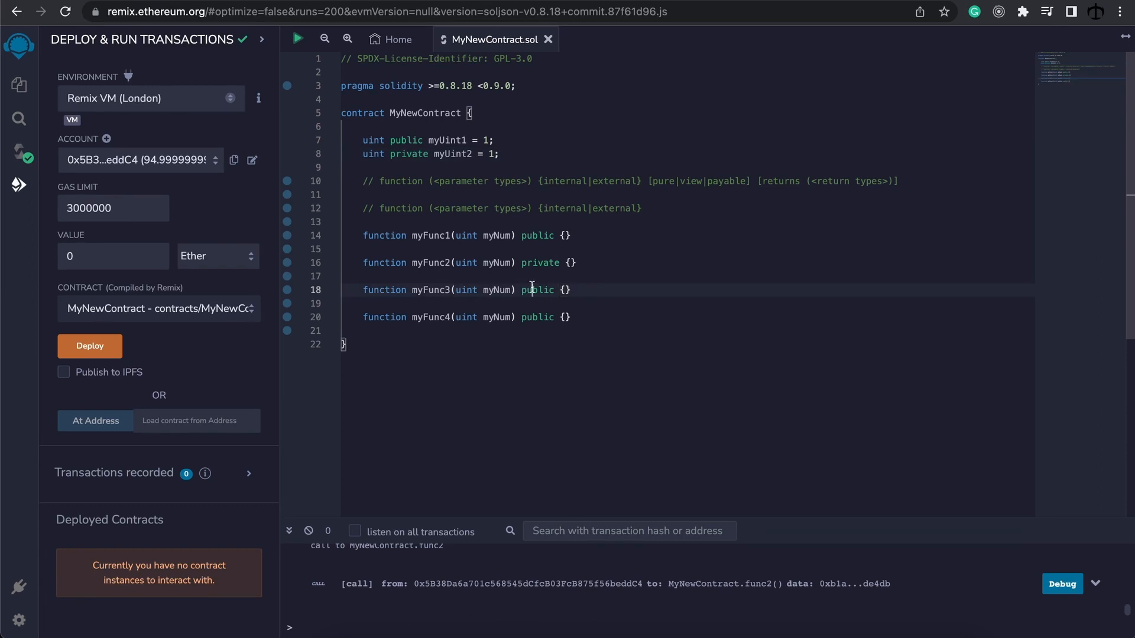
- Make myFunc3 internal, myFunc4 external, and add uint internal myUint3 = 1; below myUint2
{"action": "type", "text": "internal"}
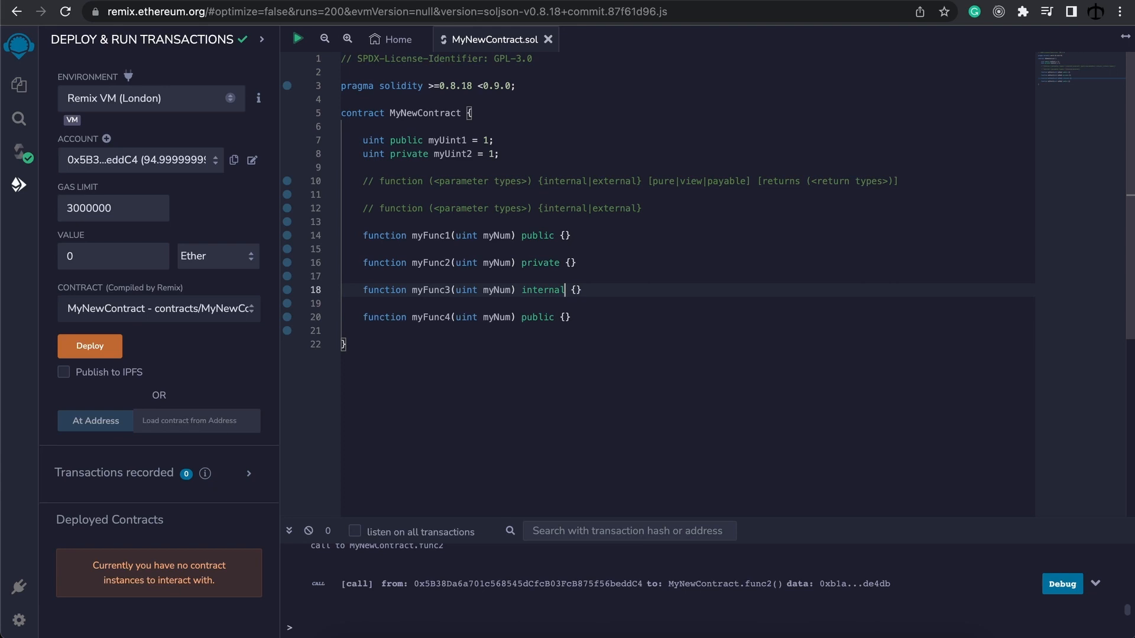
{"action": "mouse_move", "coordinate": [530, 286]}
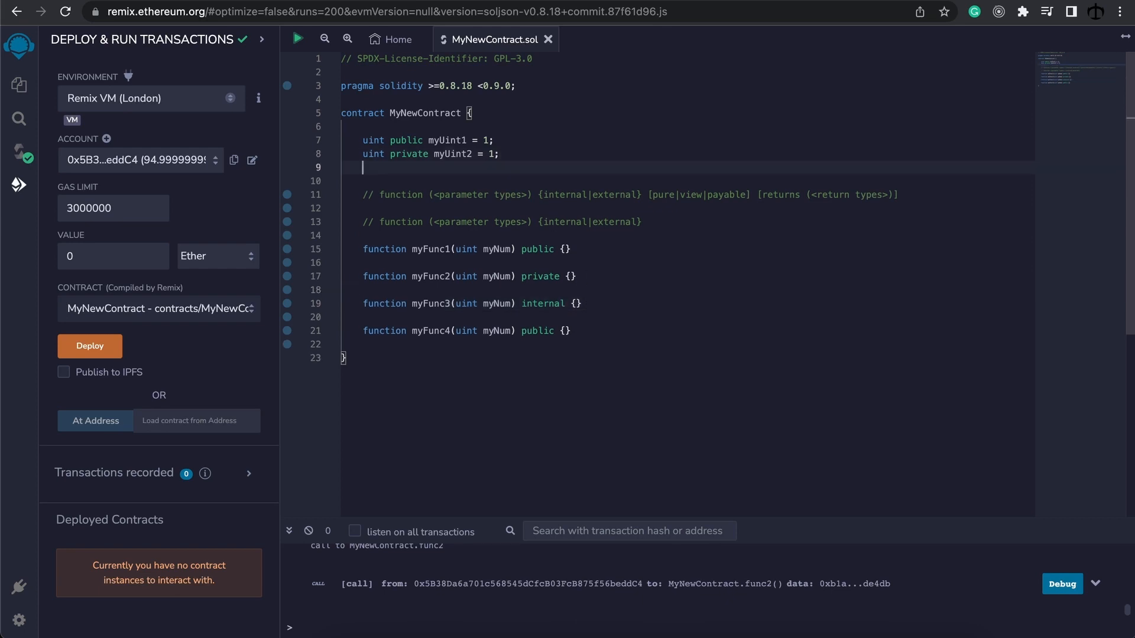
{"action": "type", "text": "uint internal myUint3 = 1;"}
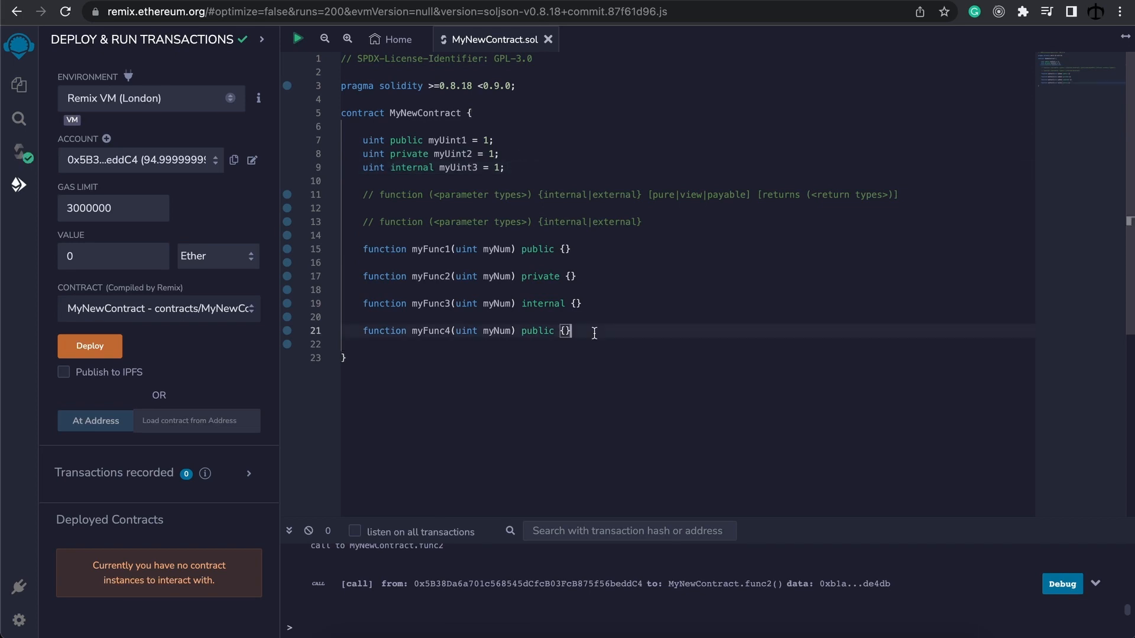
{"action": "type", "text": "externa"}
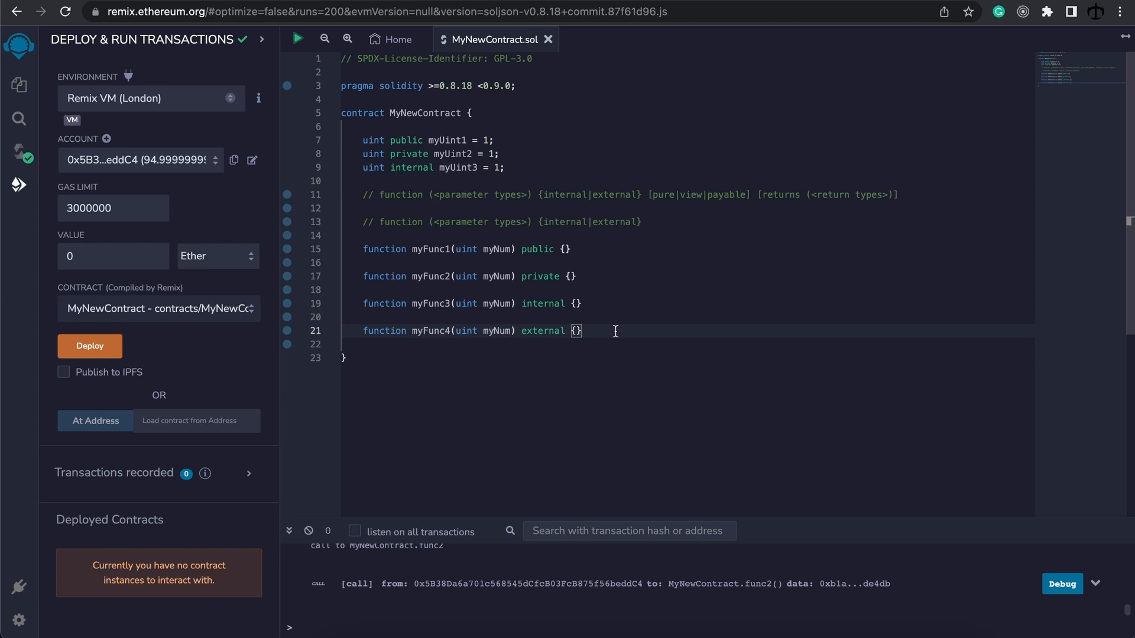
{"action": "mouse_move", "coordinate": [646, 333]}
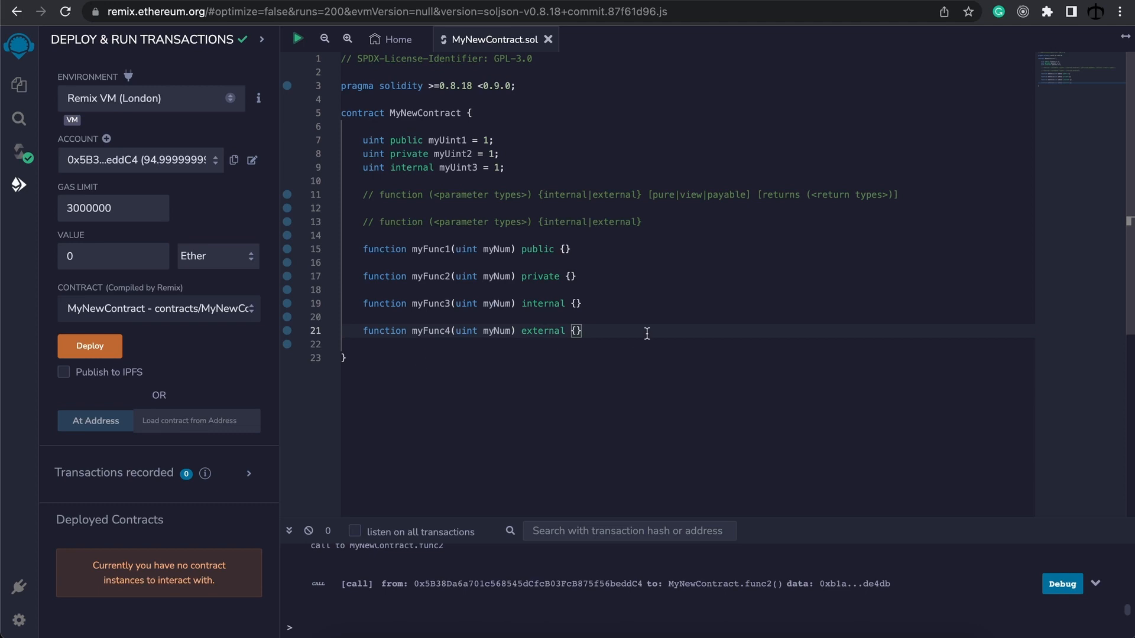
{"action": "mouse_move", "coordinate": [638, 333]}
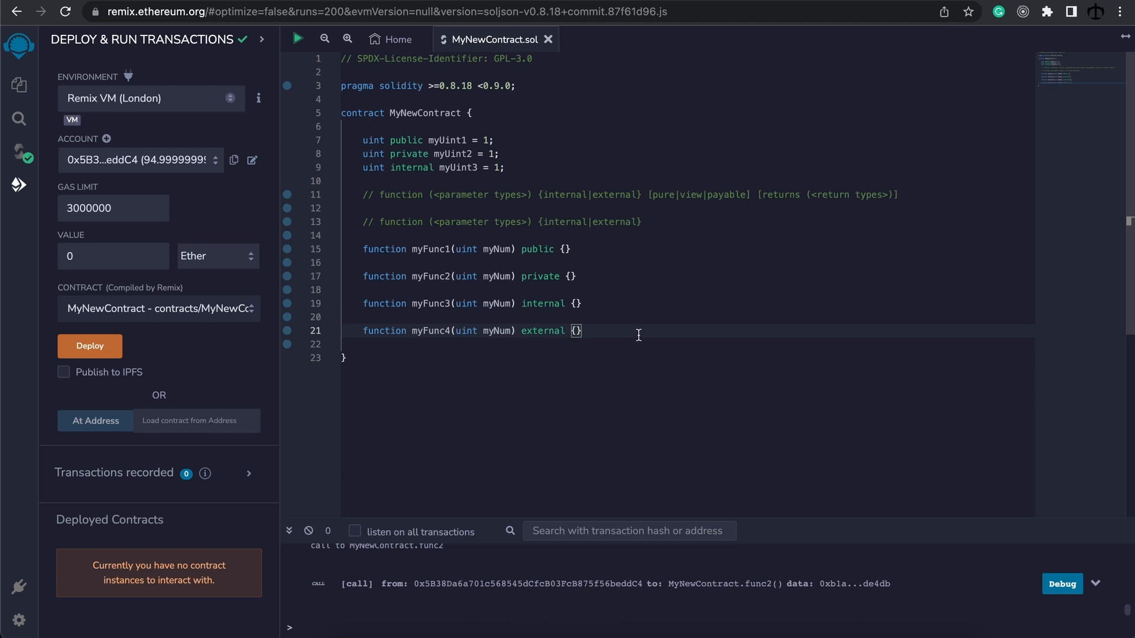
{"action": "mouse_move", "coordinate": [506, 331]}
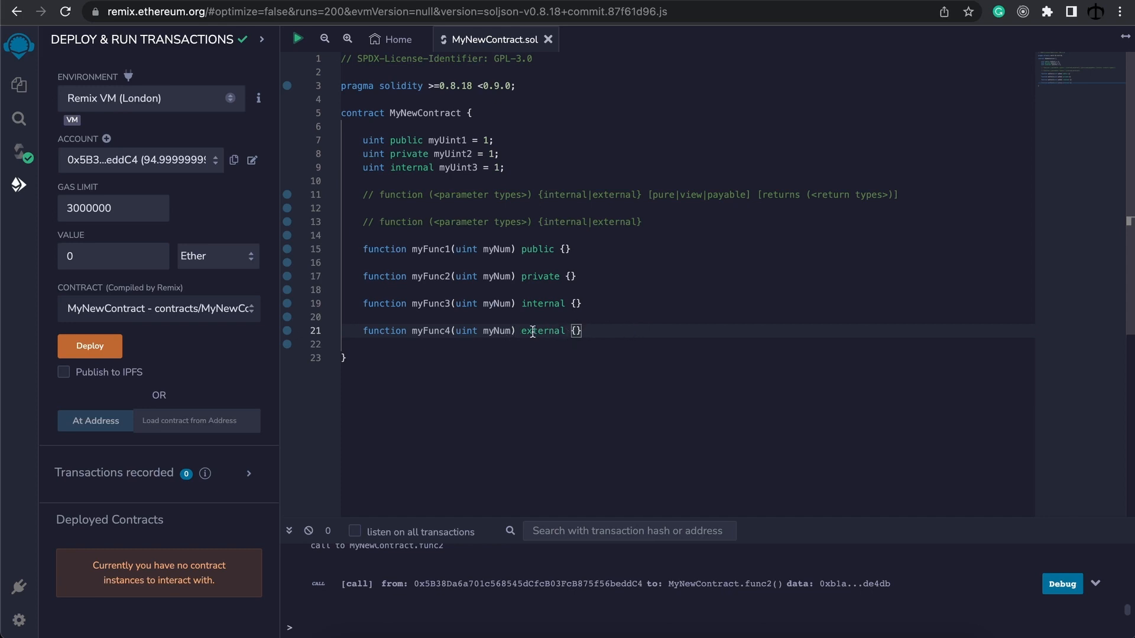
{"action": "mouse_move", "coordinate": [515, 168]}
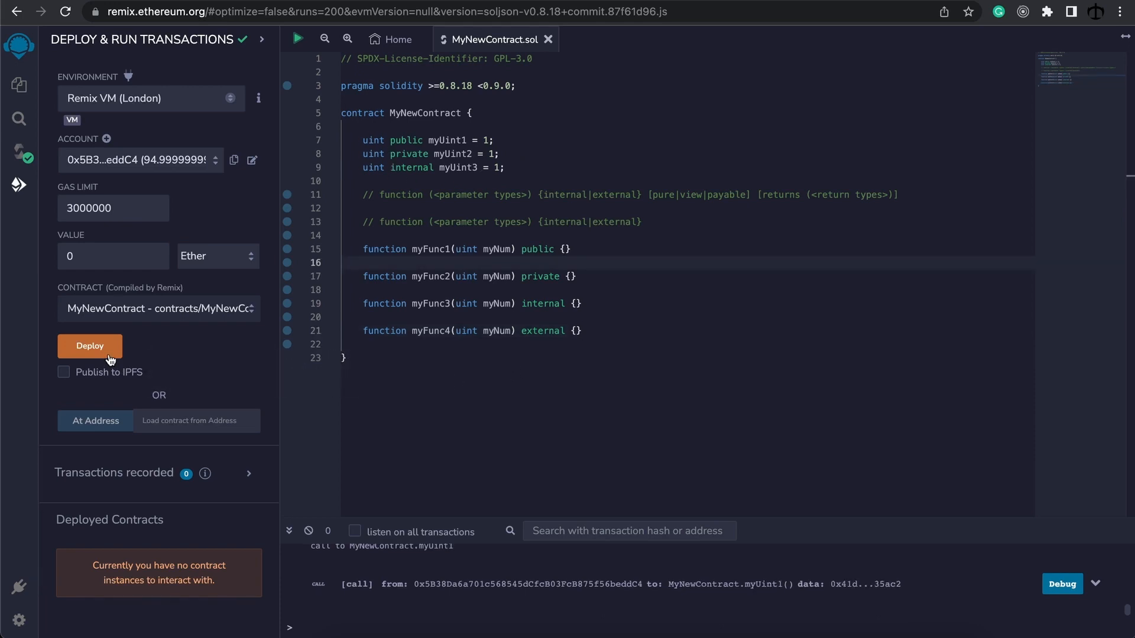
- Deploy MyNewContract and read myUint1, which returns 1
{"action": "left_click", "coordinate": [90, 345]}
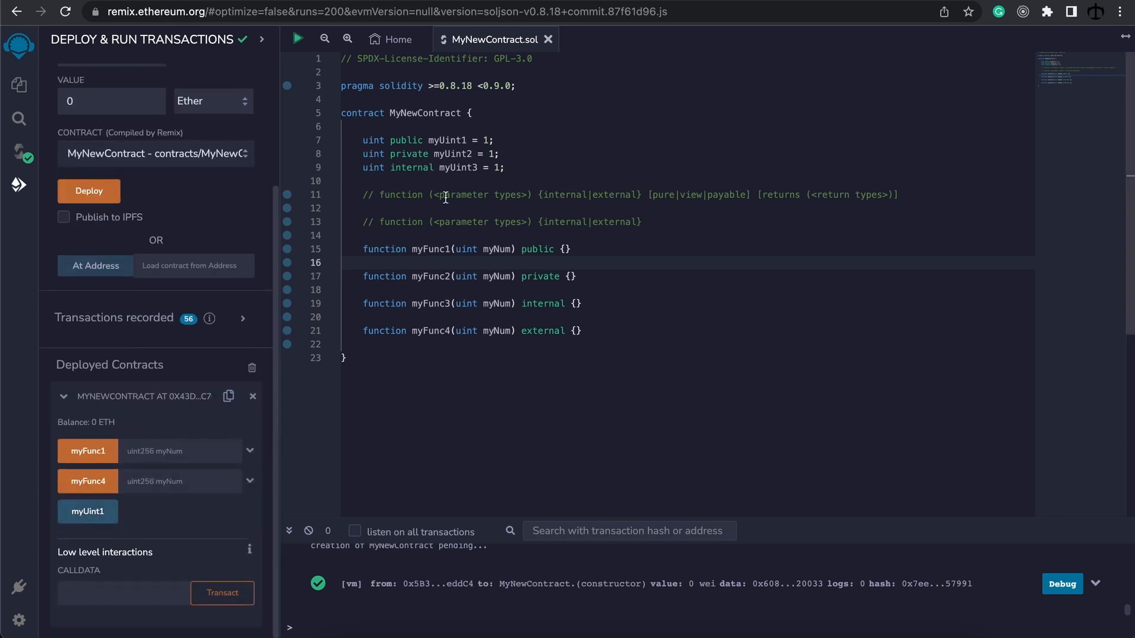
{"action": "double_click", "coordinate": [446, 139]}
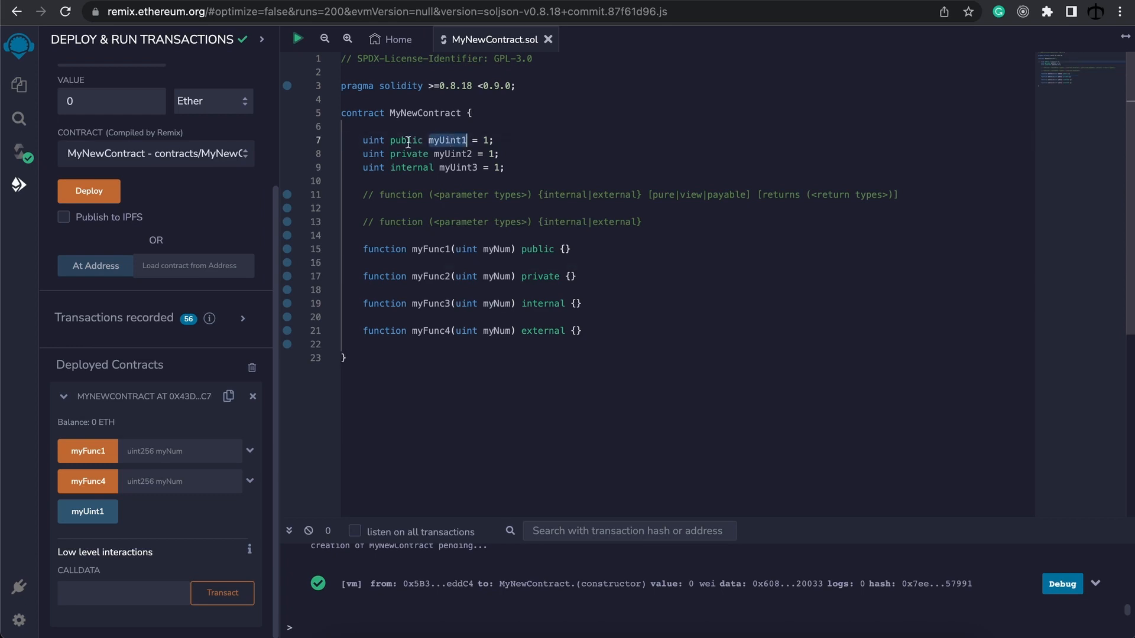
{"action": "mouse_move", "coordinate": [279, 378]}
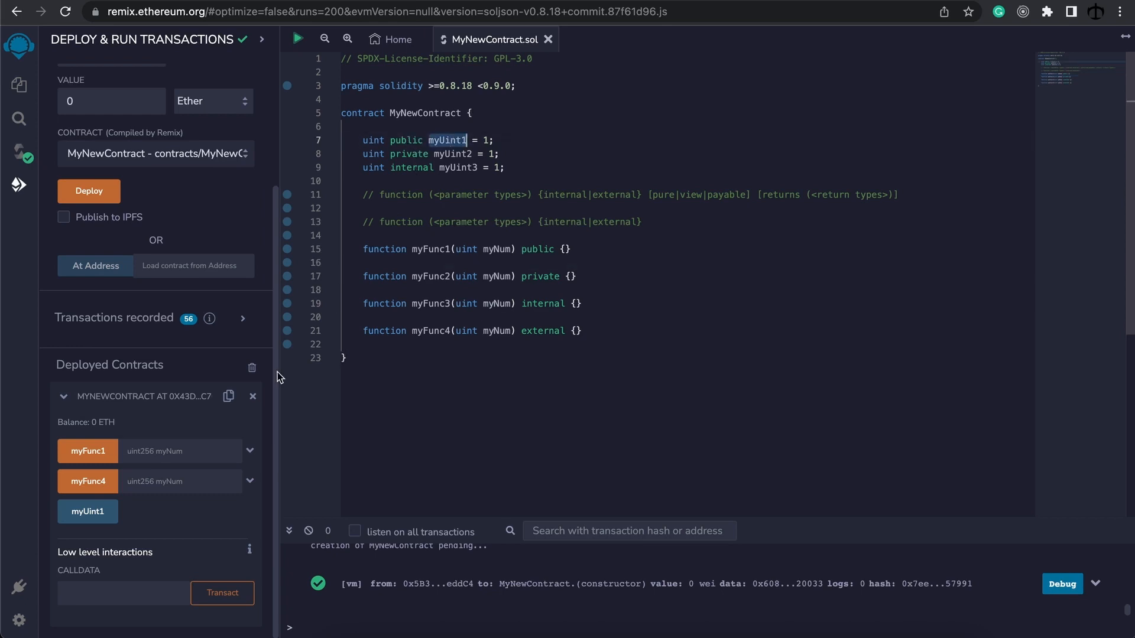
{"action": "left_click", "coordinate": [87, 510]}
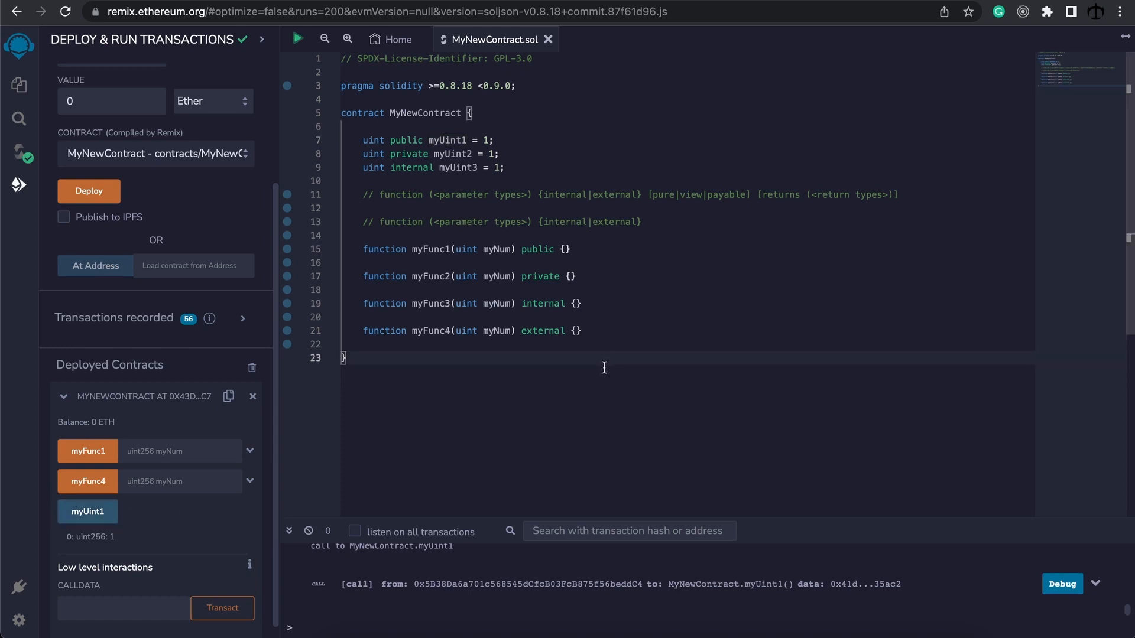
{"action": "mouse_move", "coordinate": [598, 372]}
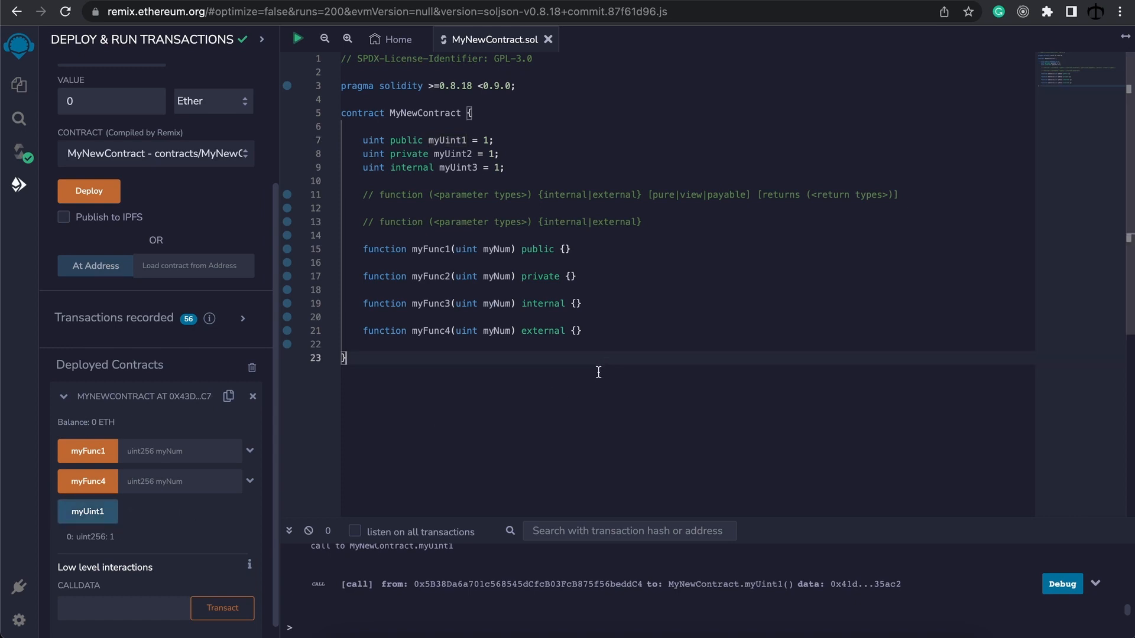
{"action": "mouse_move", "coordinate": [140, 531]}
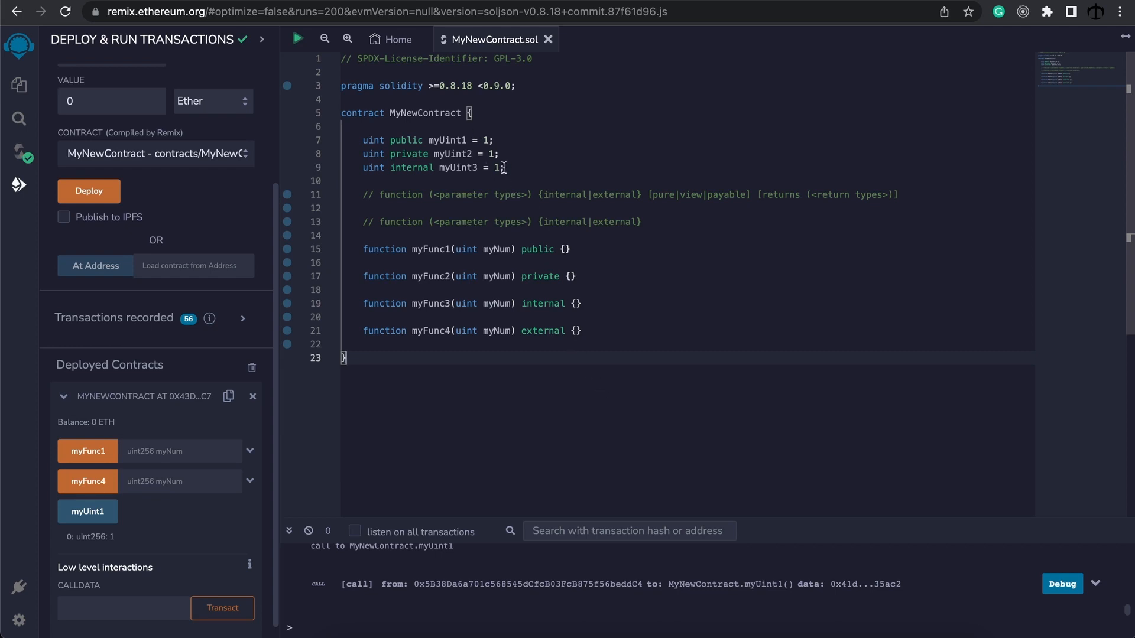
{"action": "mouse_move", "coordinate": [519, 166]}
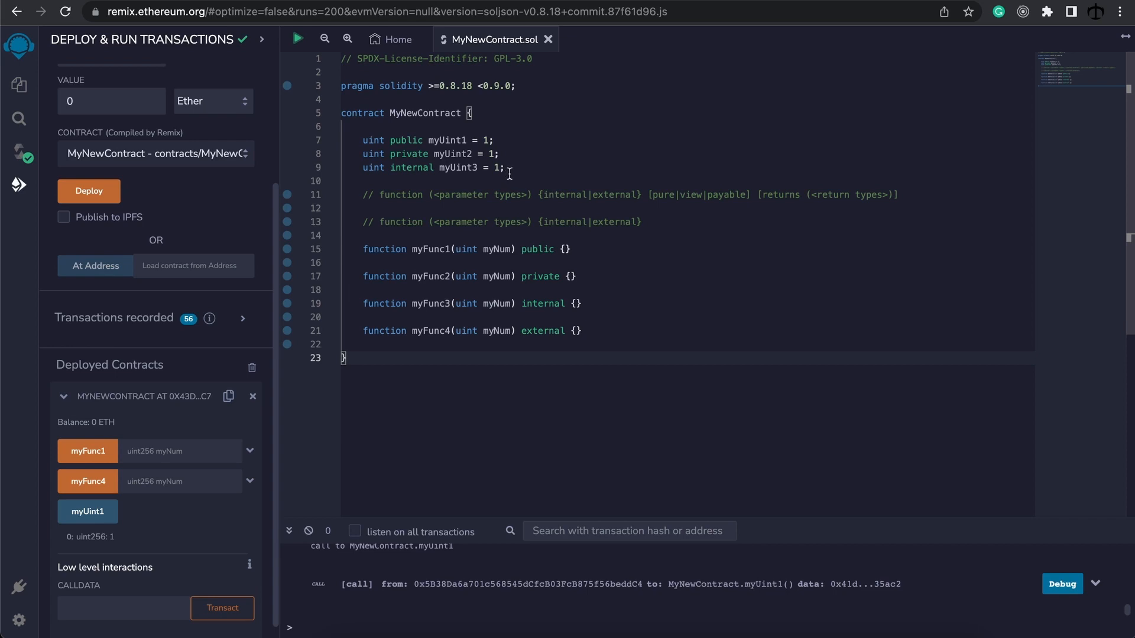
{"action": "mouse_move", "coordinate": [94, 456]}
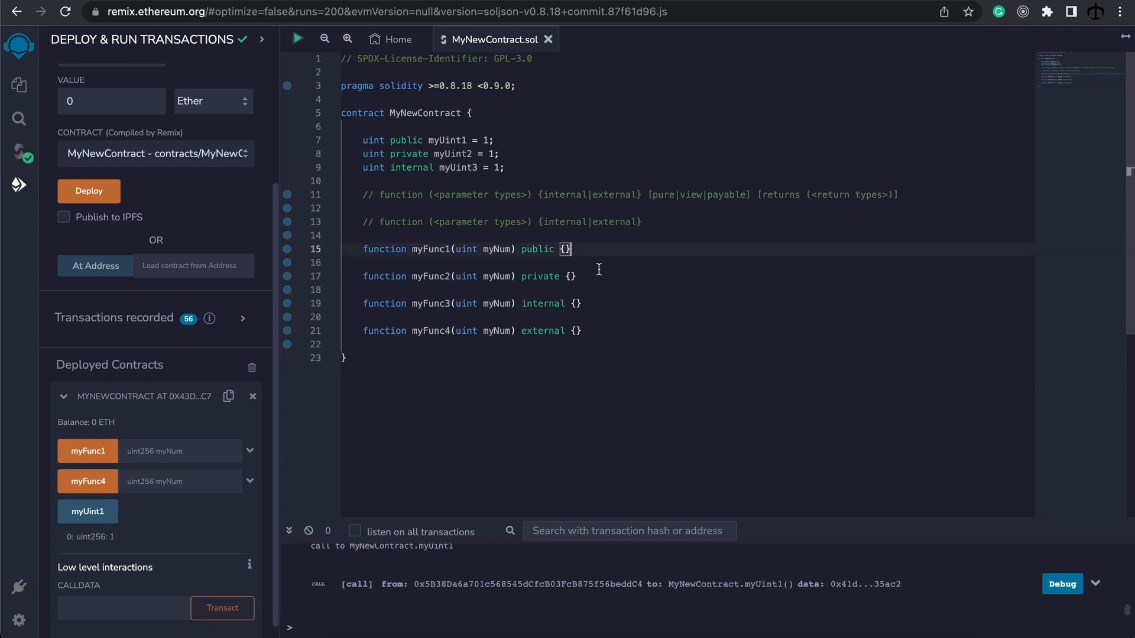
{"action": "mouse_move", "coordinate": [570, 279]}
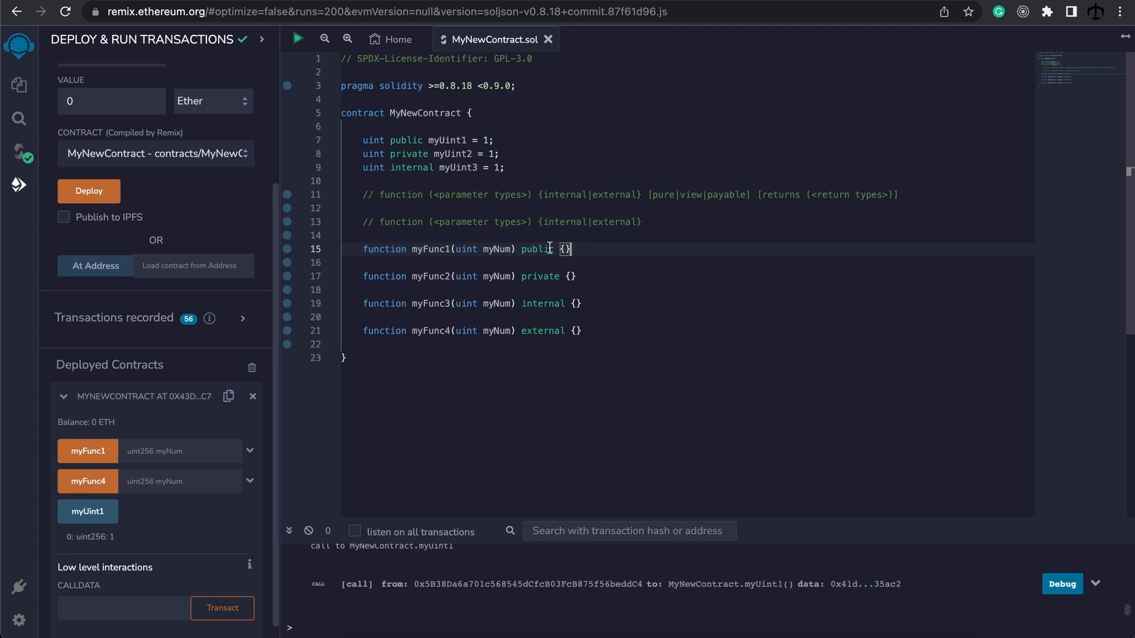
- Write the call myFunc2(1); inside myFunc1's body
{"action": "key", "text": "Enter"}
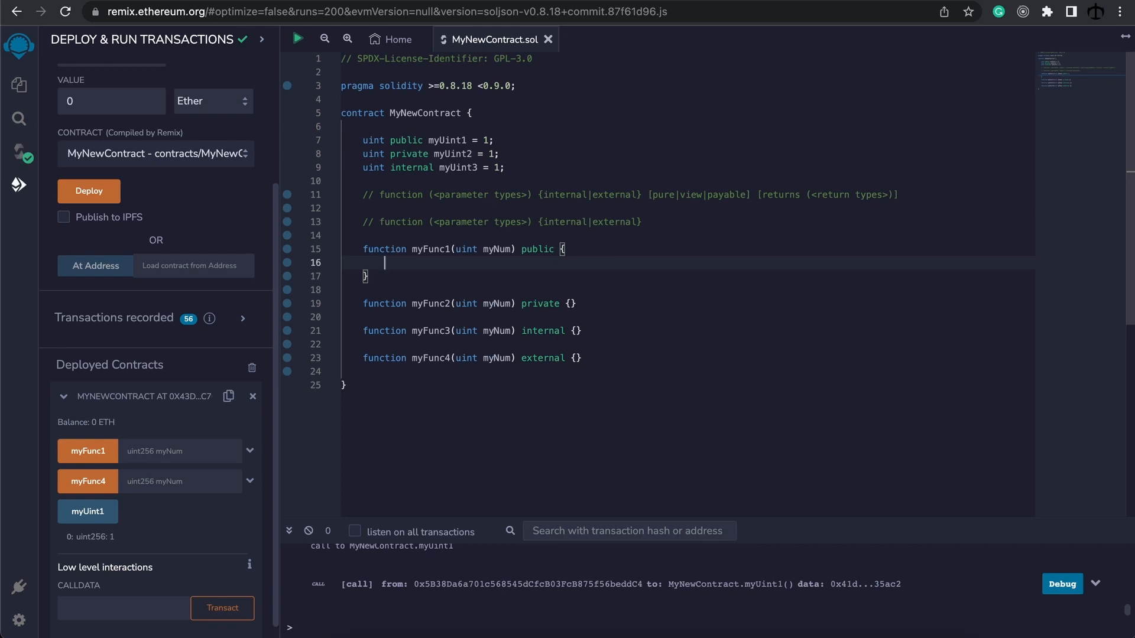
{"action": "double_click", "coordinate": [430, 304]}
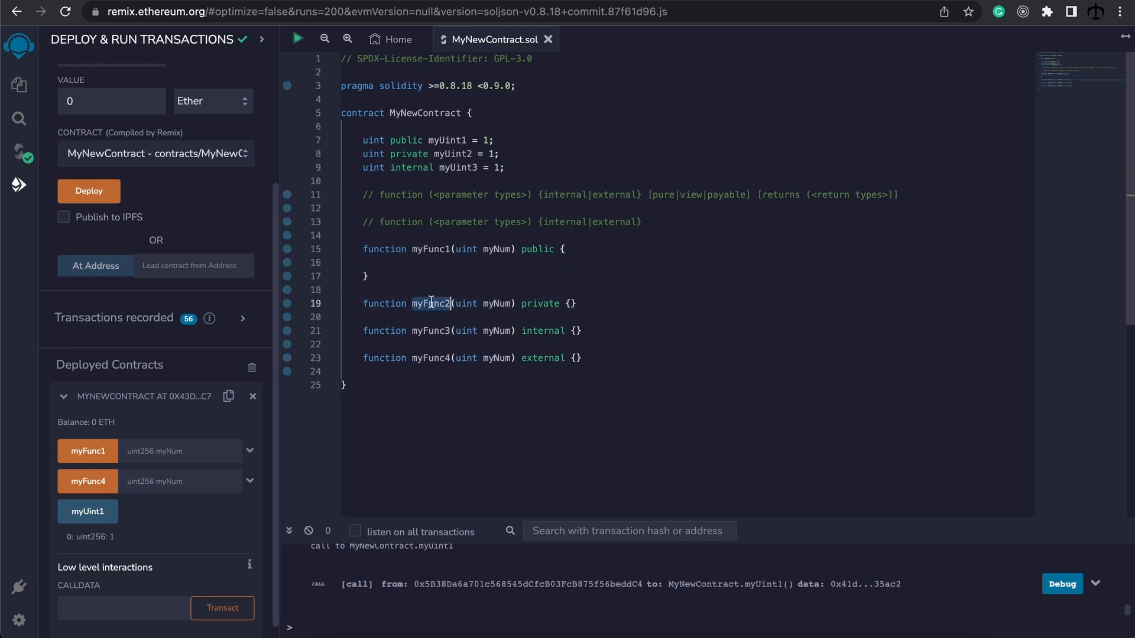
{"action": "type", "text": "myFunc2()"}
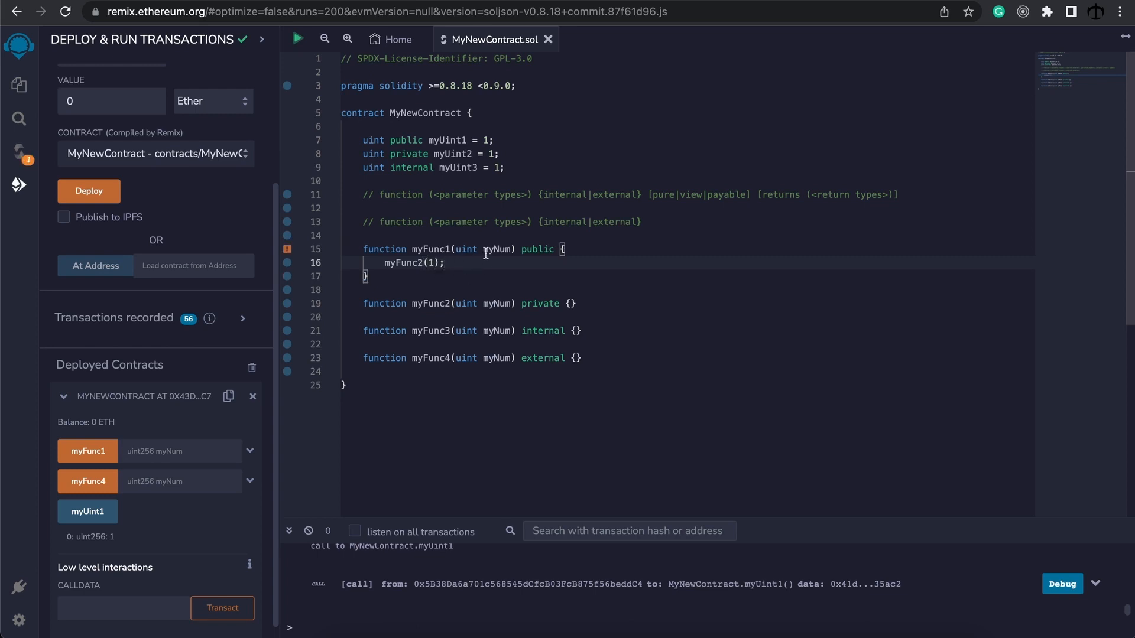
{"action": "mouse_move", "coordinate": [287, 249]}
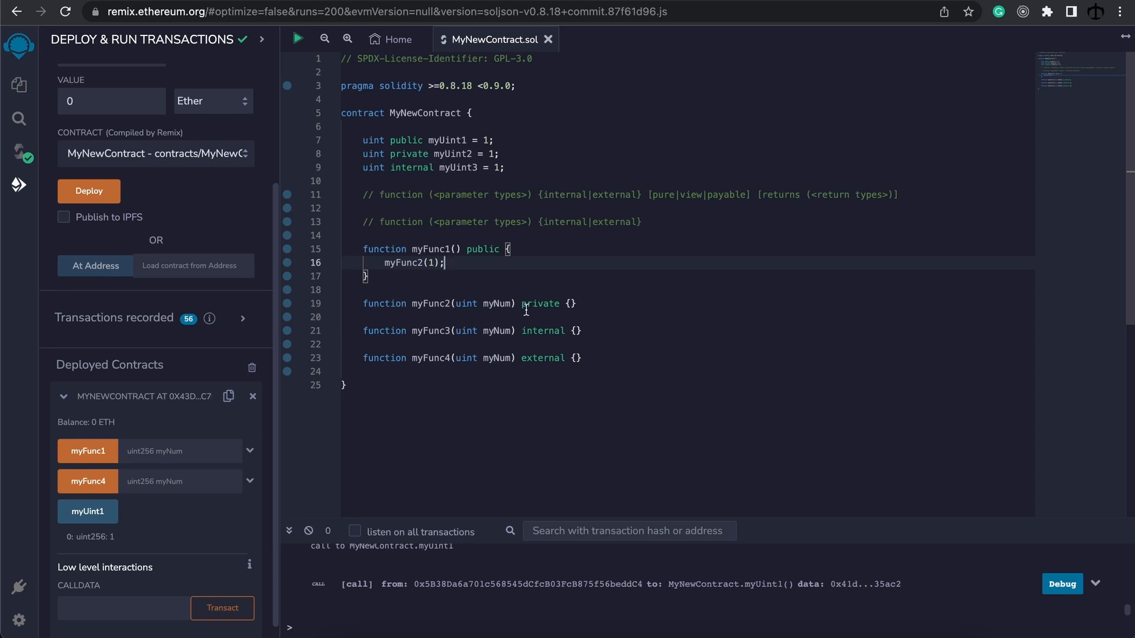
{"action": "mouse_move", "coordinate": [508, 263]}
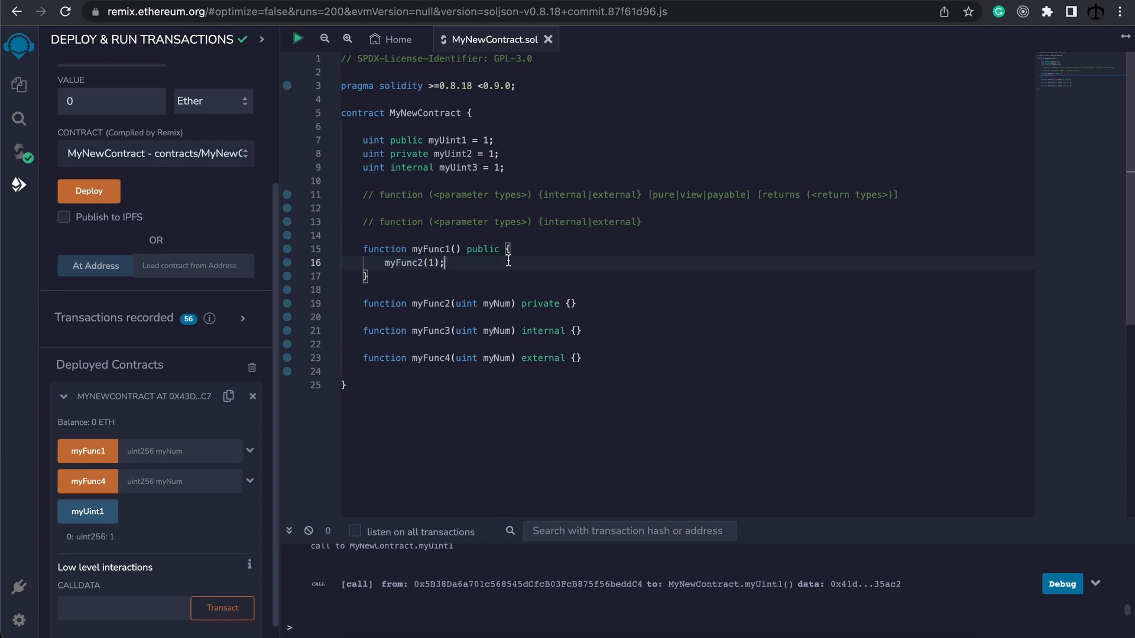
- Add the call myFunc4(2); in myFunc1, which the compiler flags as undeclared
{"action": "type", "text": "myFunc4(2"}
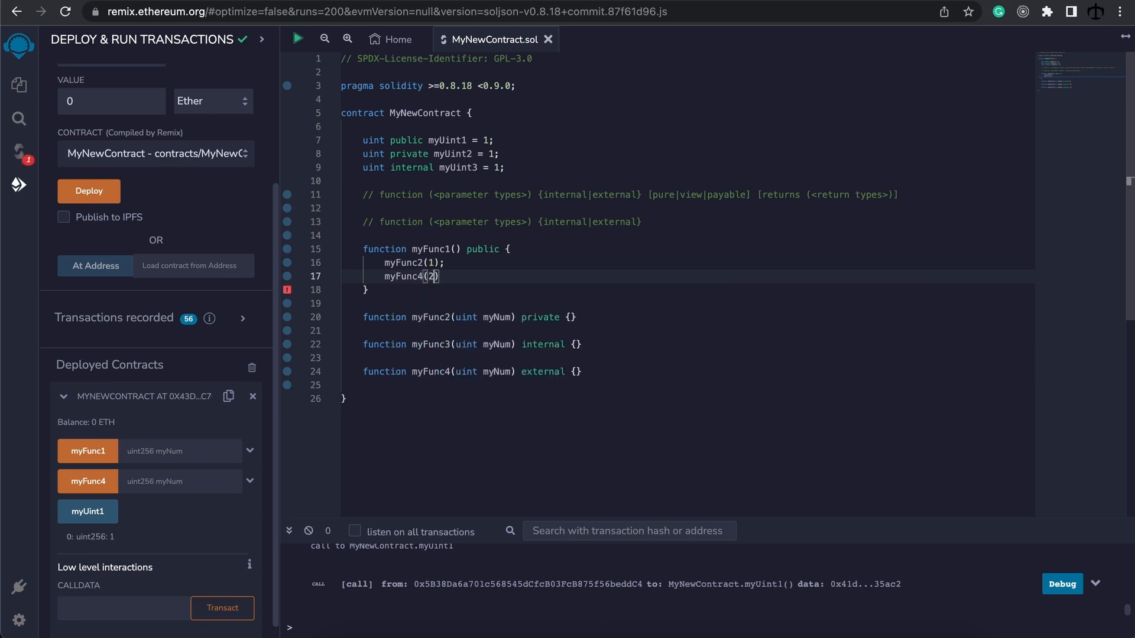
{"action": "type", "text": ";"}
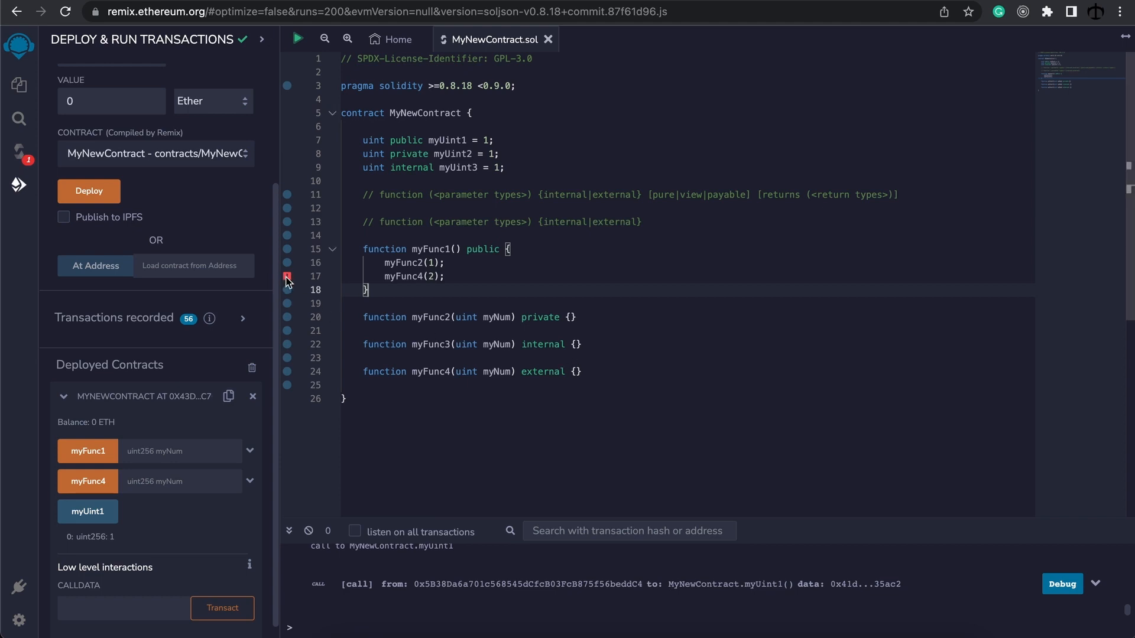
{"action": "mouse_move", "coordinate": [286, 277]}
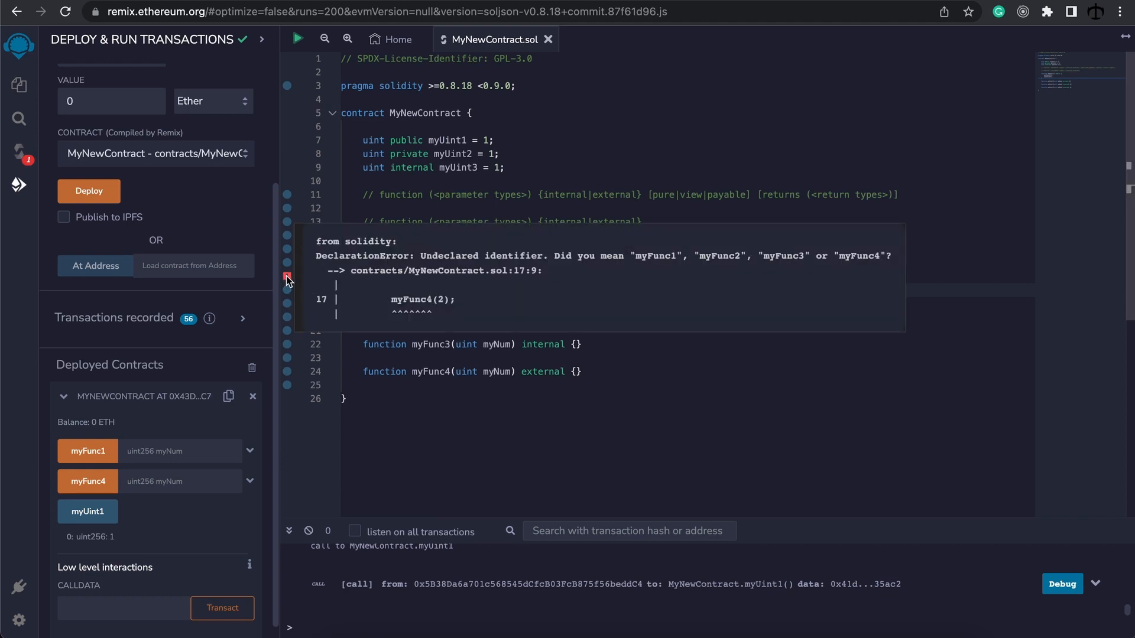